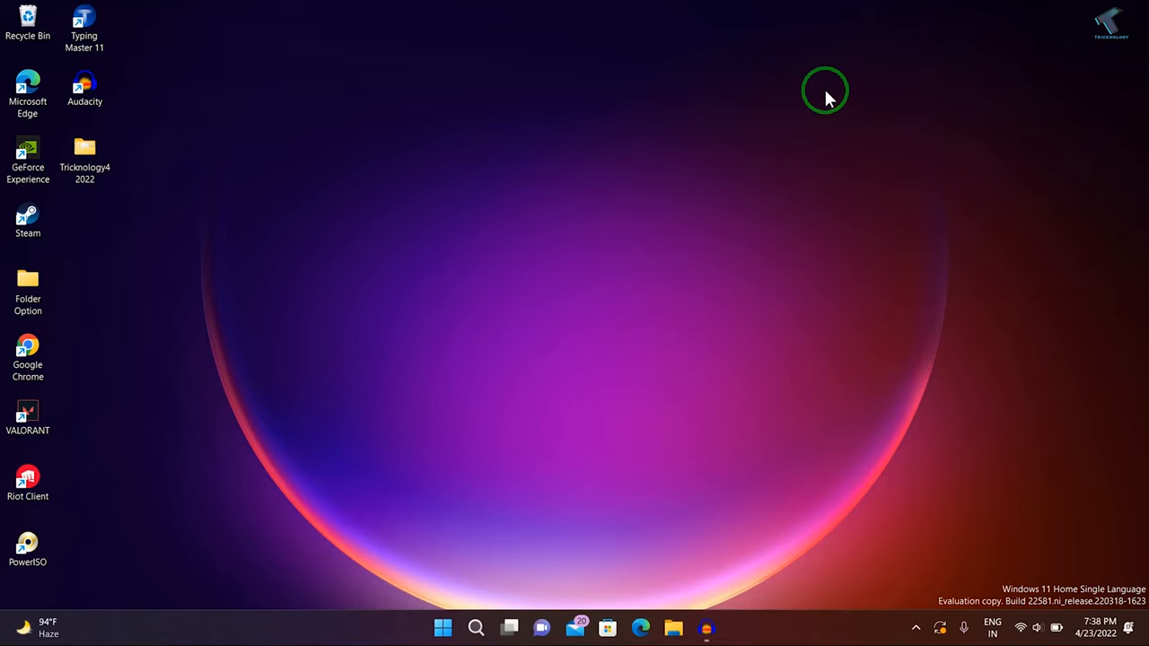
{"action": "mouse_move", "coordinate": [862, 216]}
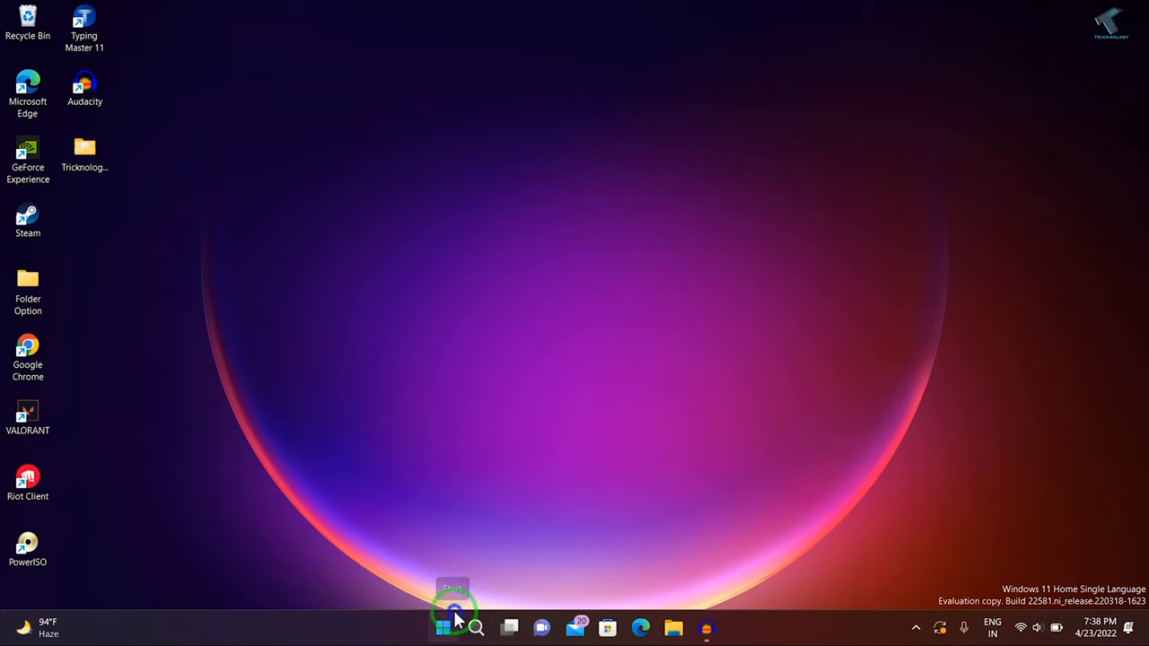
Launch the Settings app from the Start button's quick-link menu
{"action": "right_click", "coordinate": [442, 627]}
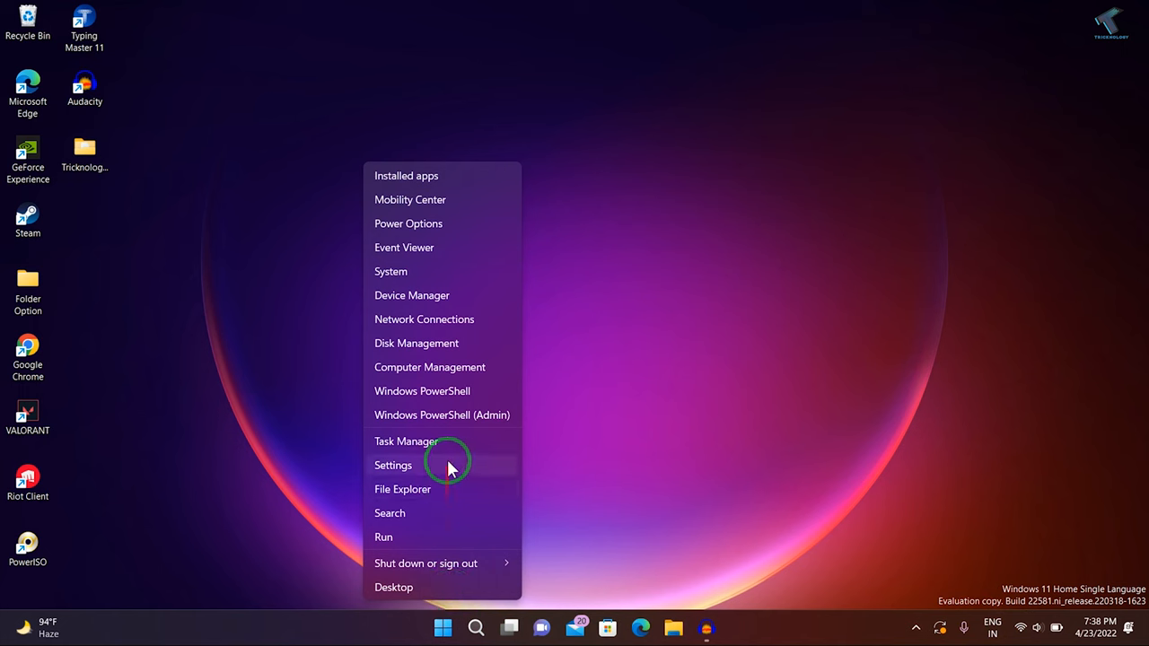
{"action": "left_click", "coordinate": [393, 465]}
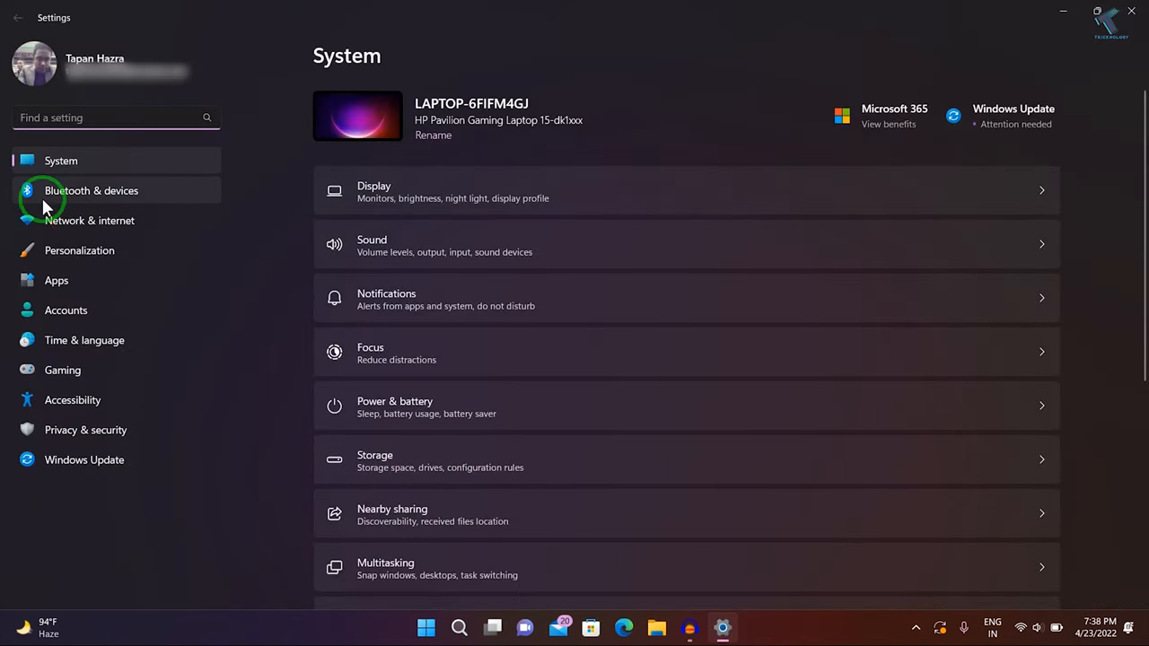
Go to Bluetooth & devices and scroll down to the Related settings links
{"action": "left_click", "coordinate": [89, 190]}
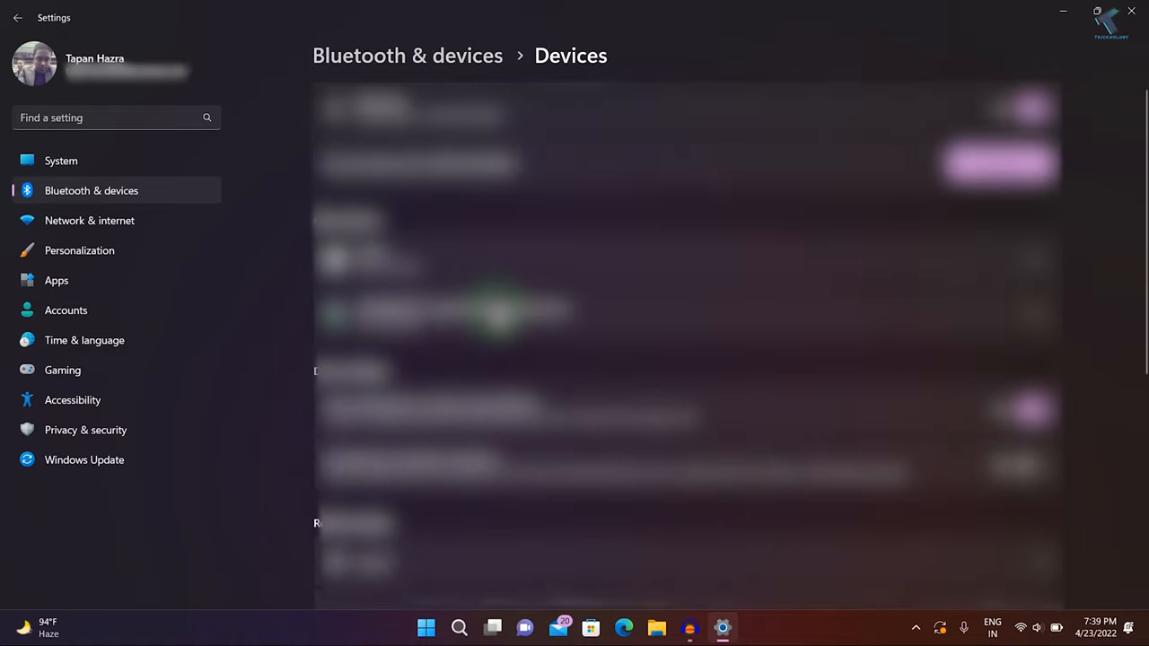
{"action": "scroll", "scroll_direction": "down", "scroll_amount": 3}
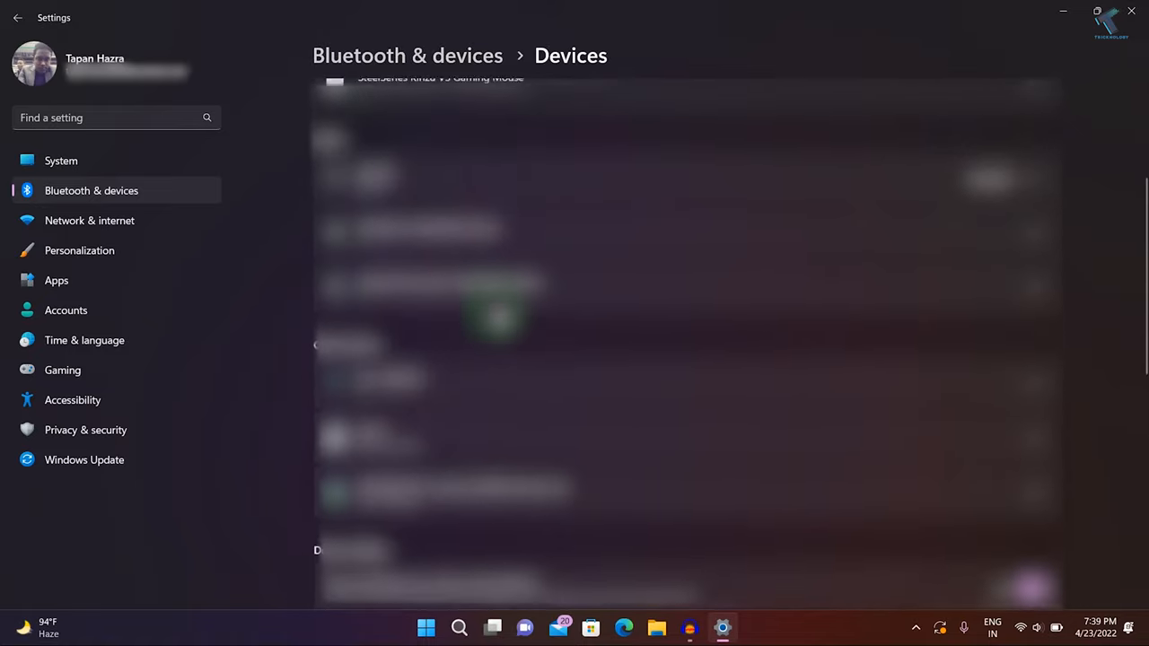
{"action": "scroll", "scroll_direction": "down", "scroll_amount": 3}
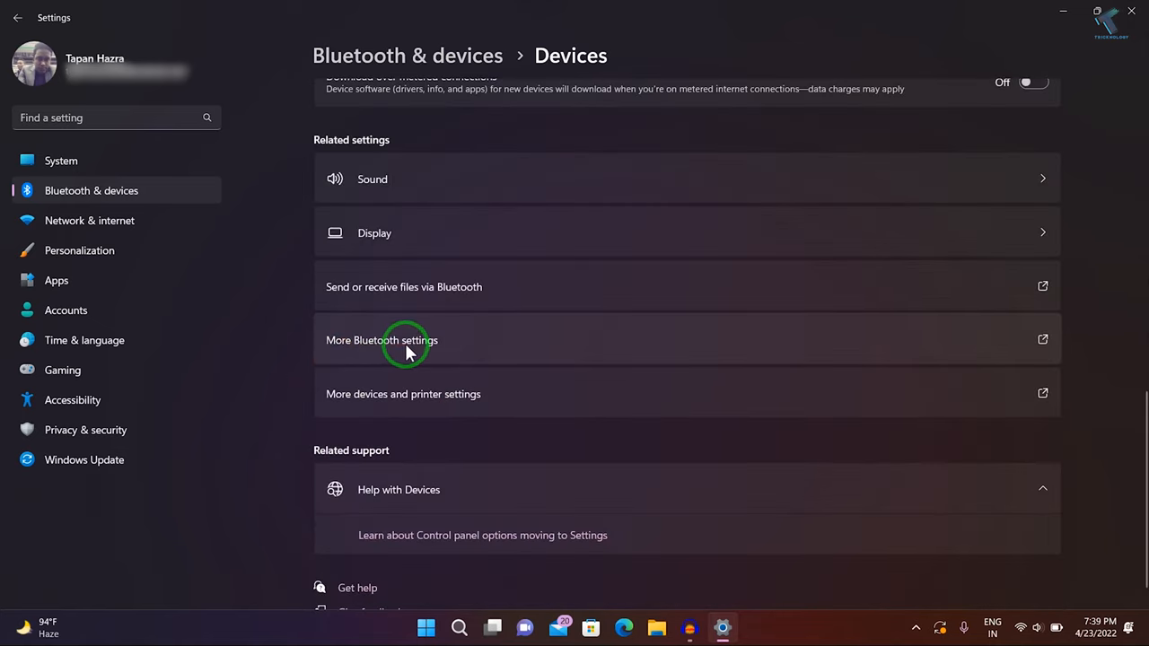
In More Bluetooth settings, enable 'Show the Bluetooth icon in the notification area'
{"action": "left_click", "coordinate": [381, 341]}
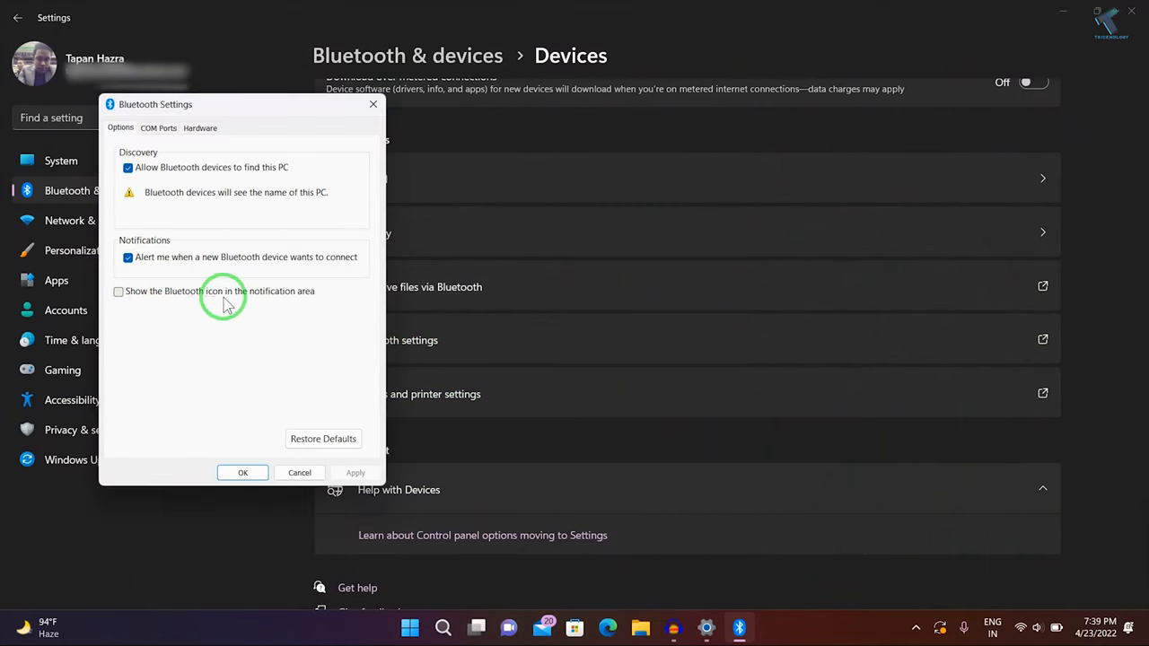
{"action": "left_click", "coordinate": [119, 291]}
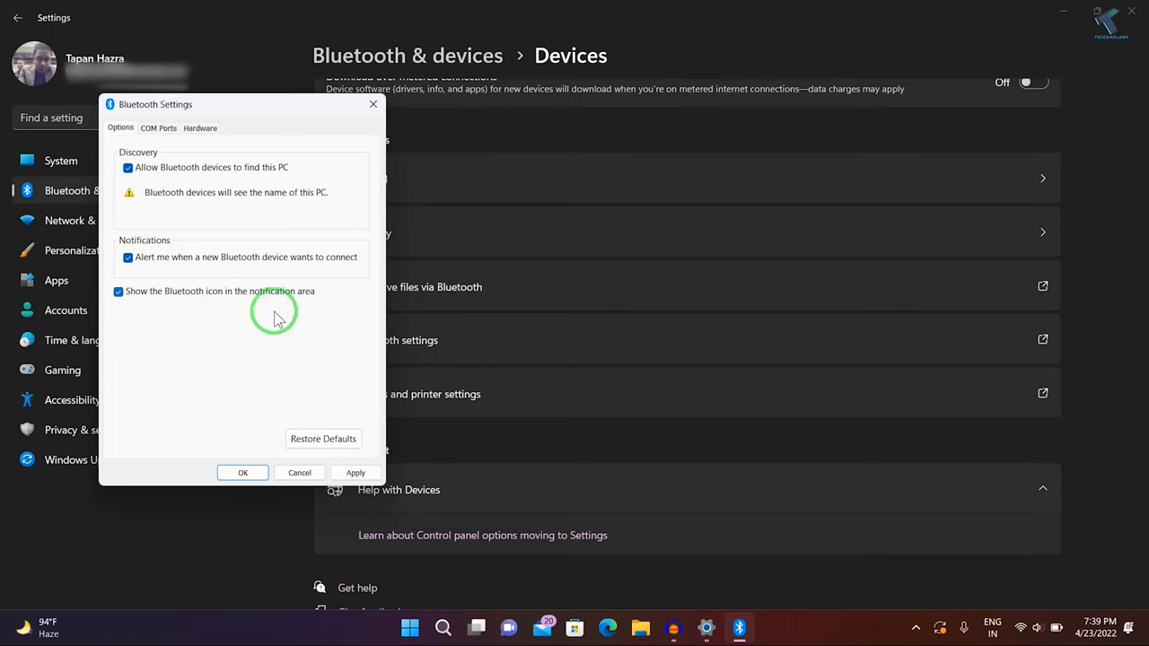